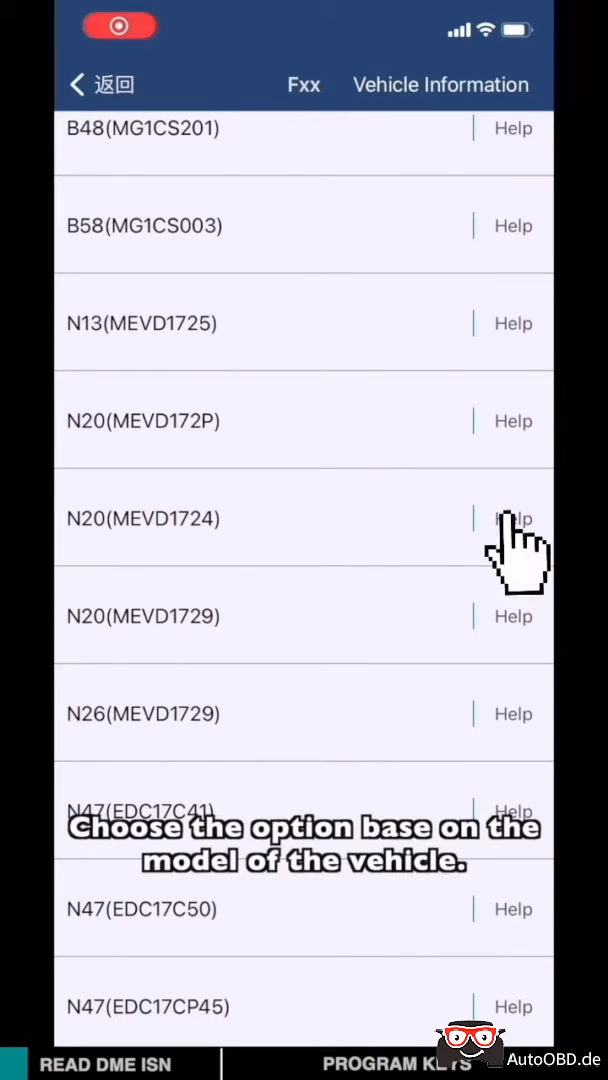
# Choose the N20 (MEVD1724) engine unit from the Fxx list.
pyautogui.click(142, 518)
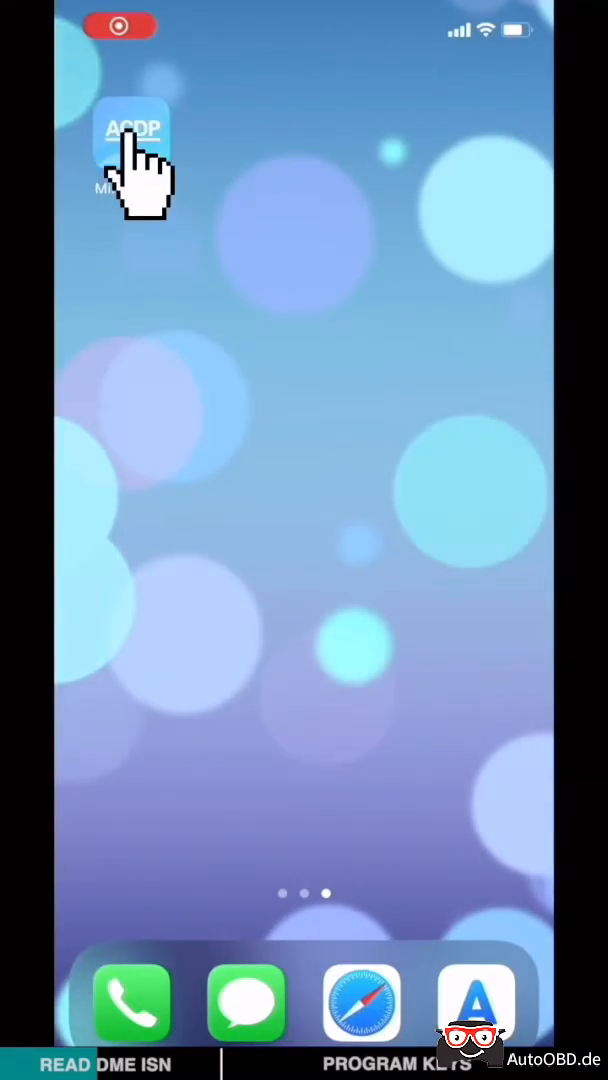
# Reopen Mini ACDP into BMW > DME ISN bench-mode Read/Write for the Fxx N20 engine.
pyautogui.click(132, 136)
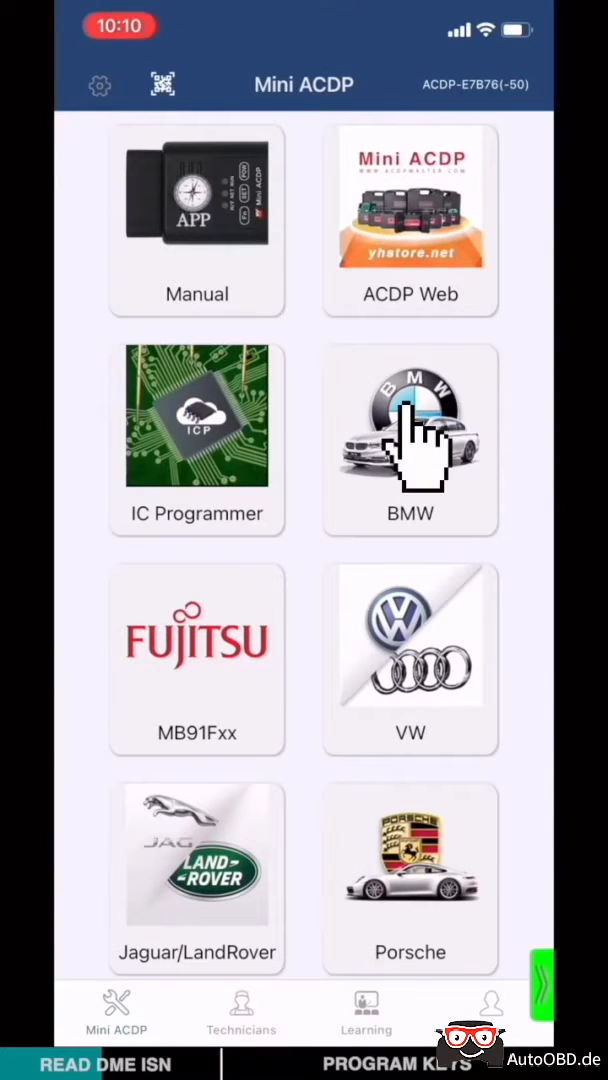
pyautogui.click(410, 436)
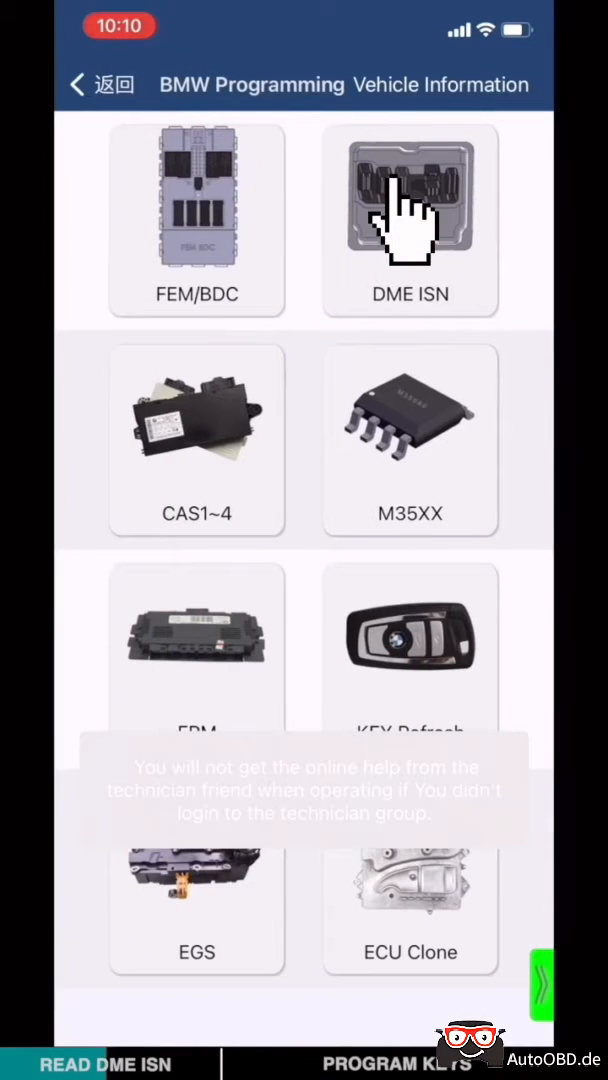
pyautogui.click(410, 200)
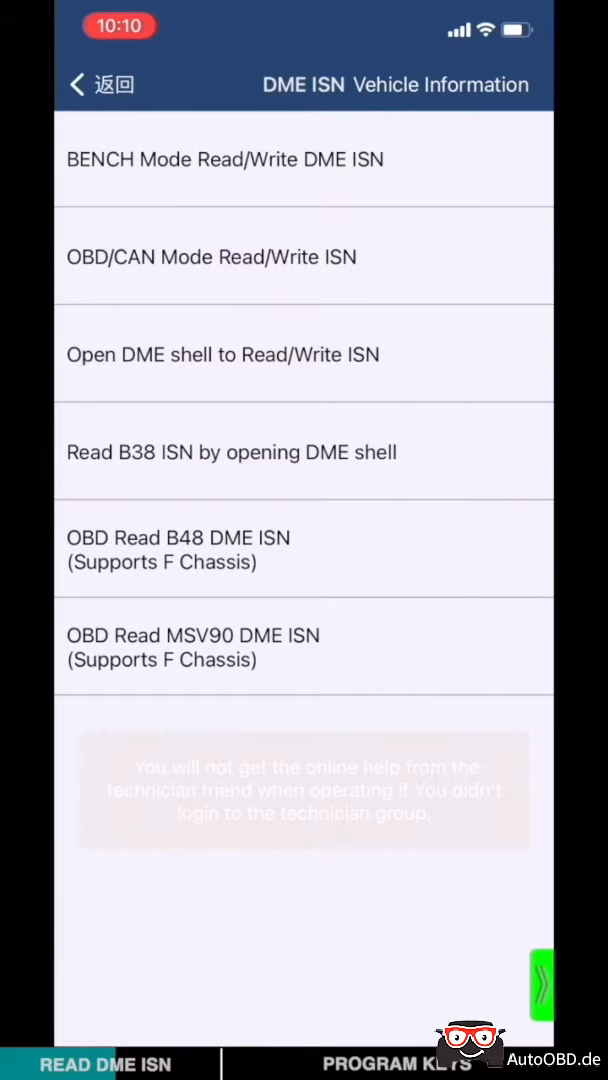
pyautogui.click(226, 160)
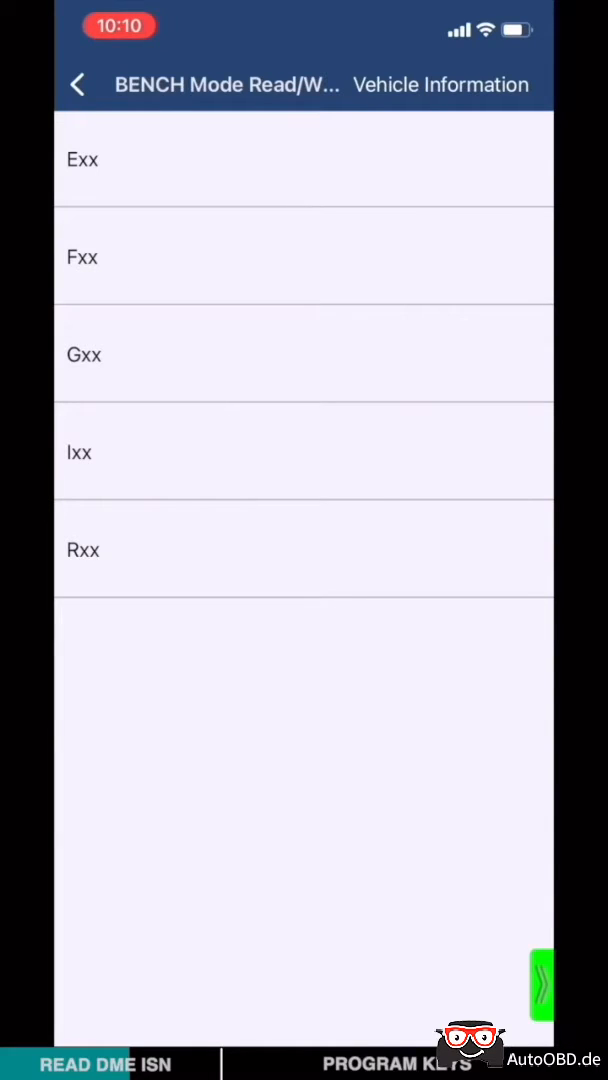
pyautogui.click(82, 256)
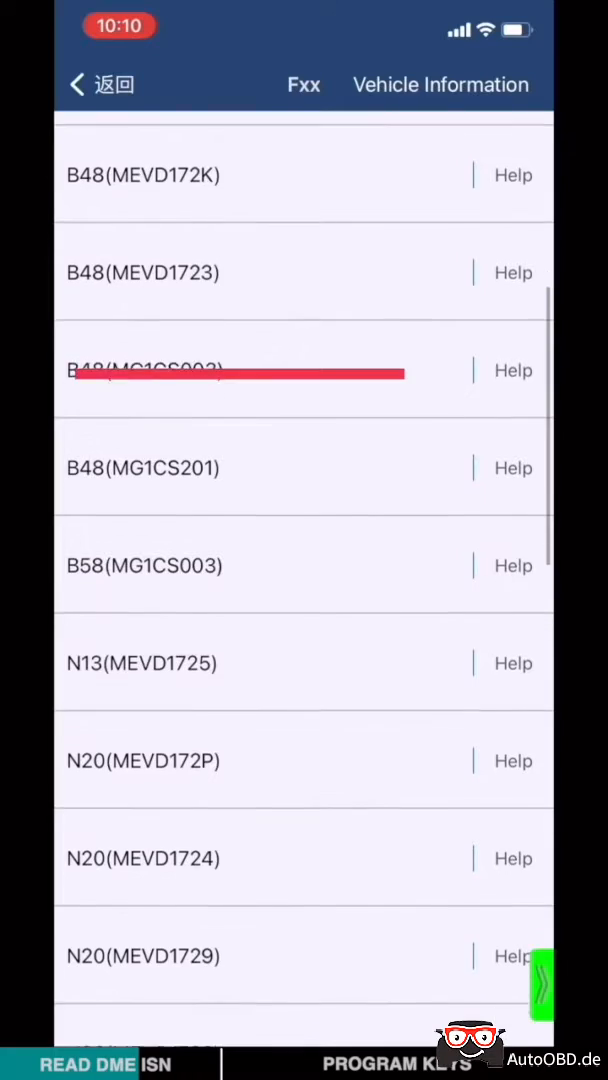
pyautogui.scroll(-3)
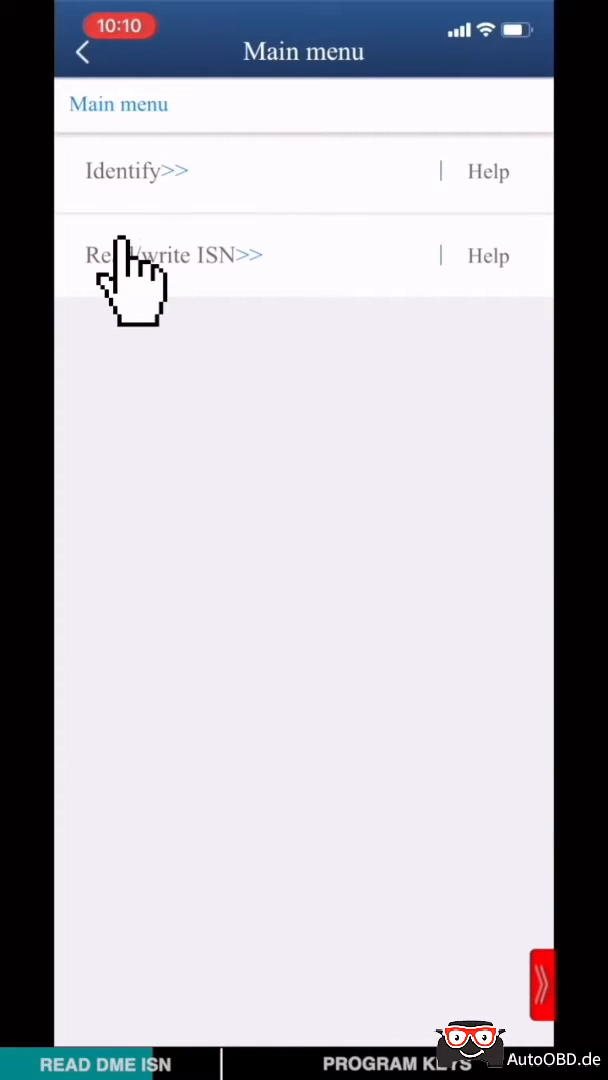
# Read the ISN from the DME, saving the EEPROM backup when prompted.
pyautogui.click(170, 256)
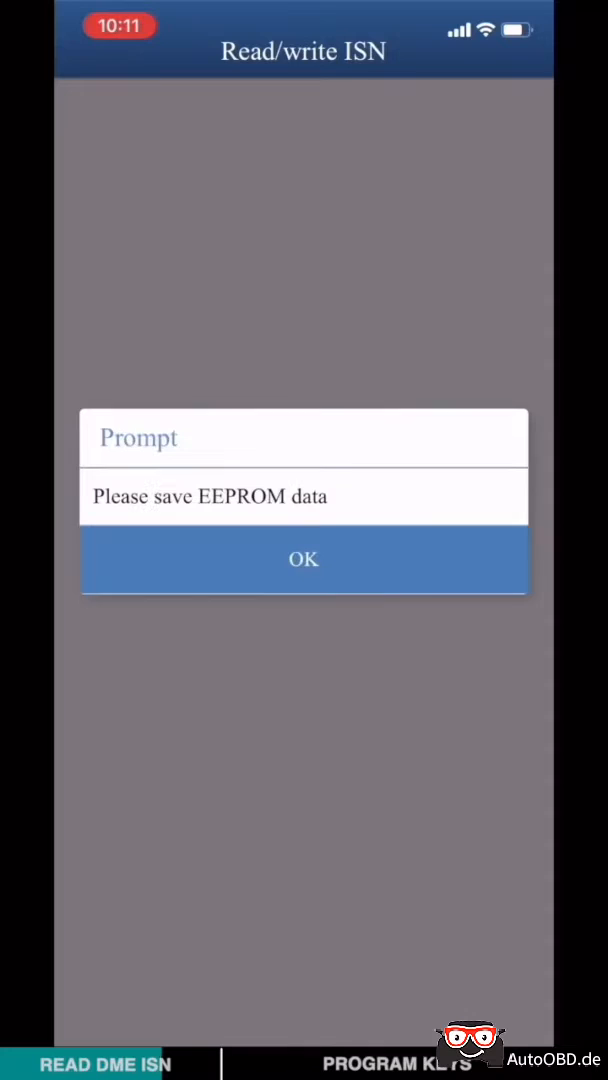
pyautogui.click(304, 560)
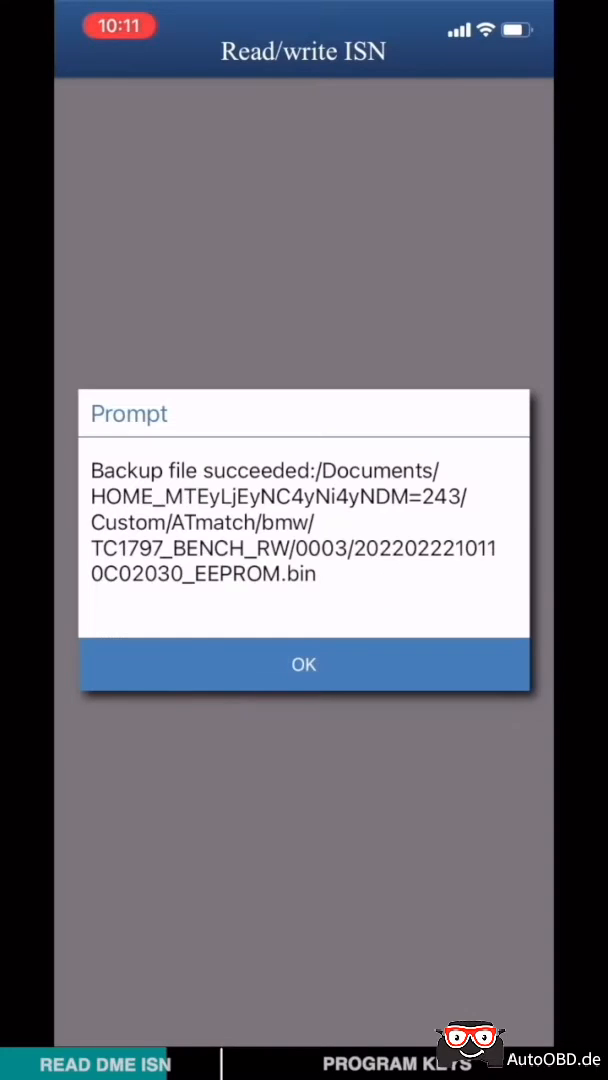
pyautogui.click(304, 664)
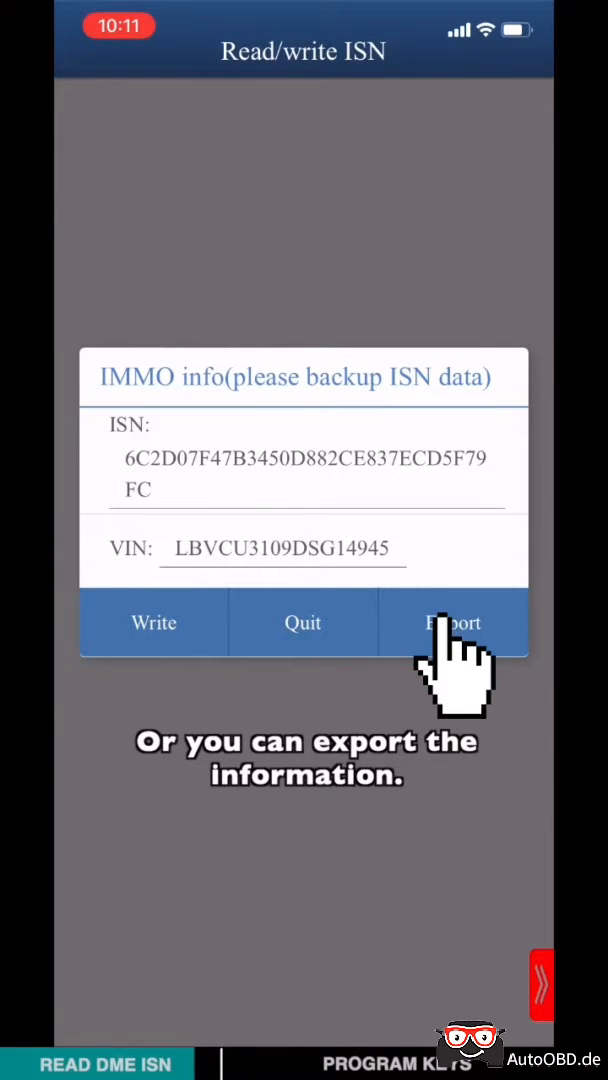
pyautogui.click(452, 622)
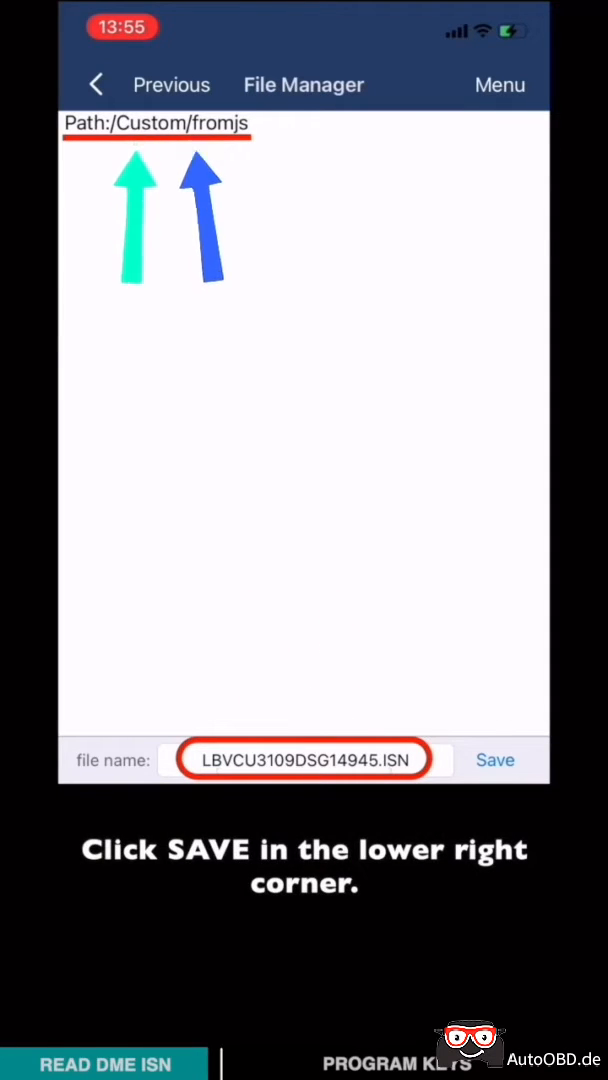
pyautogui.click(496, 760)
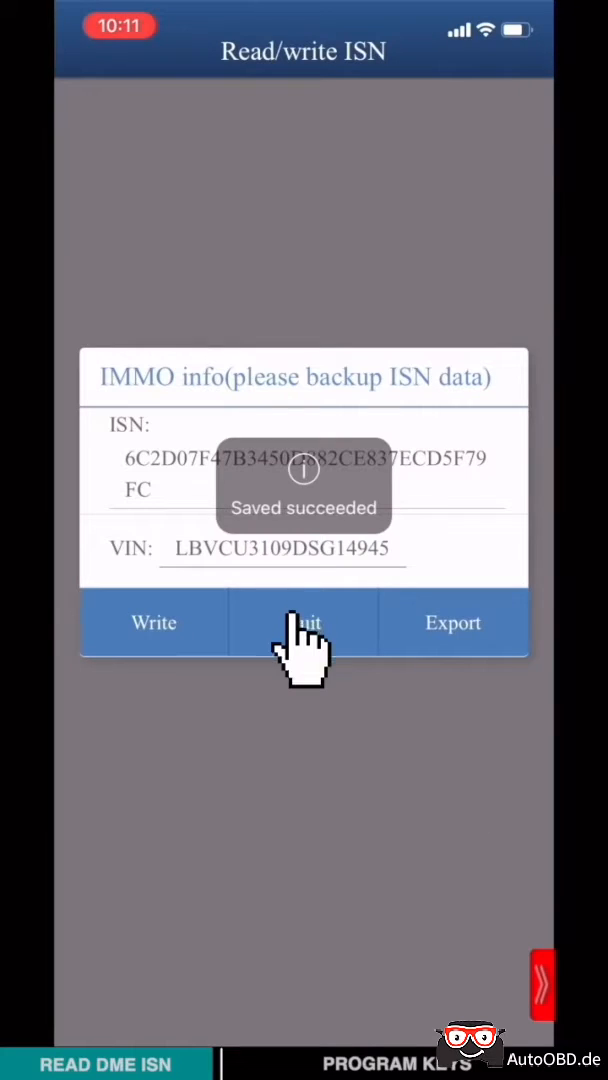
pyautogui.click(304, 622)
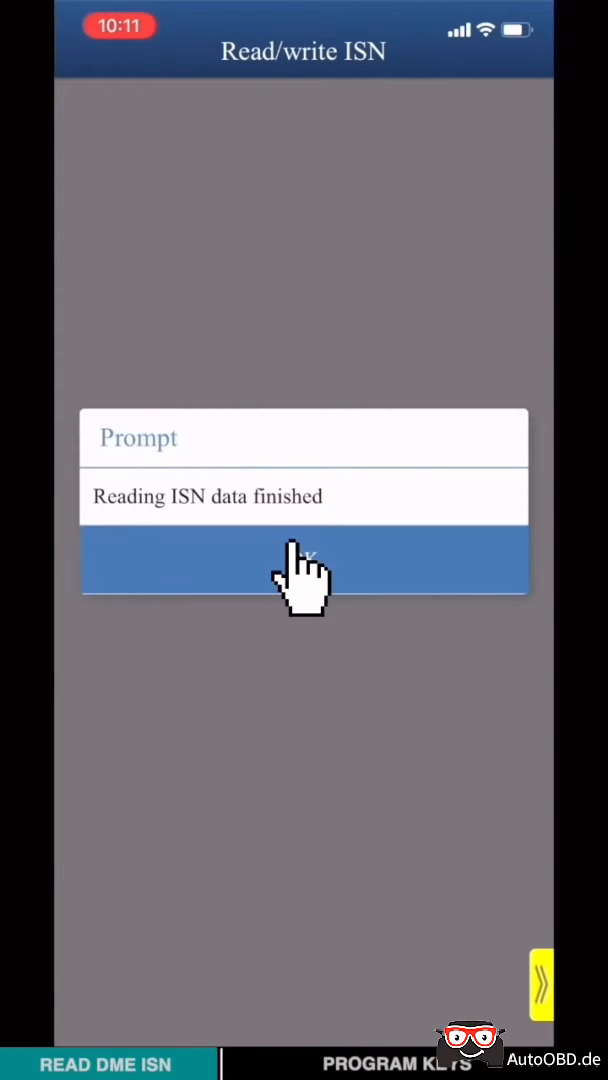
pyautogui.click(304, 562)
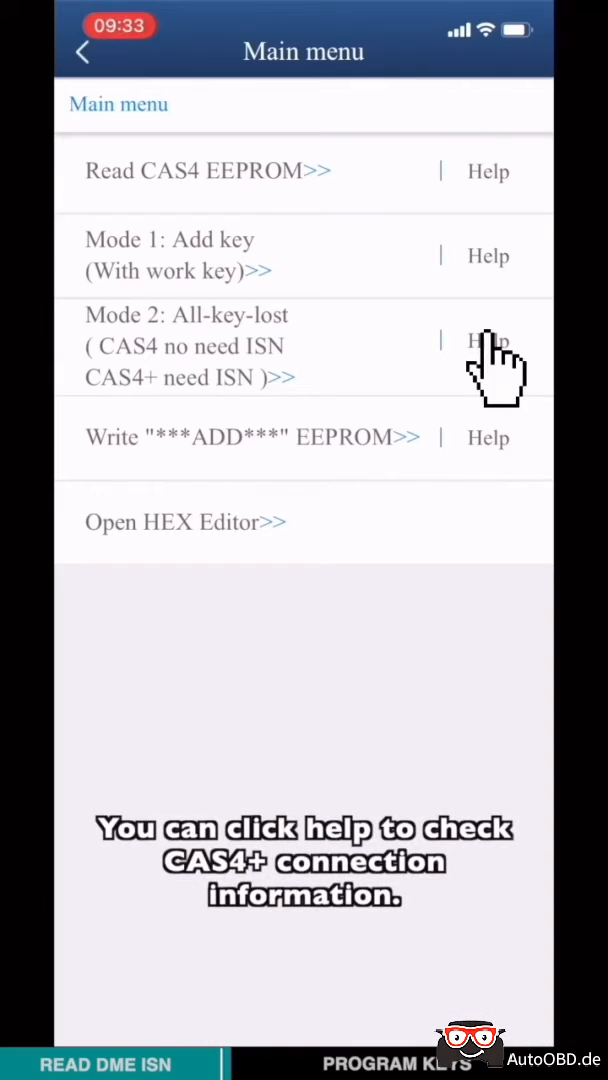
# View the CAS4+ connection help beside Mode 2 in the CAS4 menu.
pyautogui.click(488, 340)
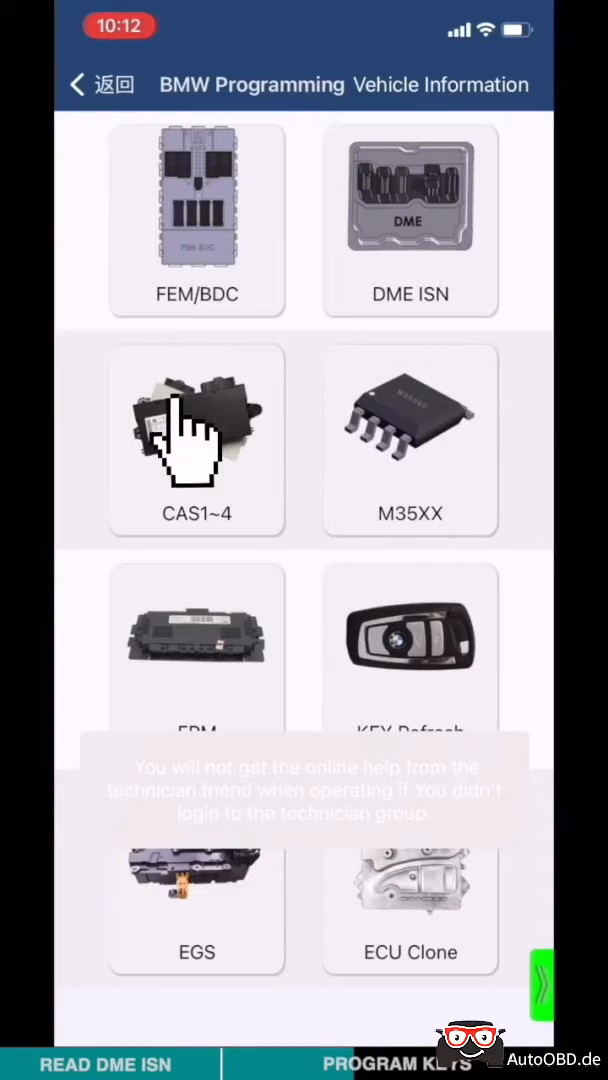
# Enter CAS1~4 > CAS4/CAS4+ ICP mode with the 9S12XEP100 chip and start the EEPROM read.
pyautogui.click(196, 440)
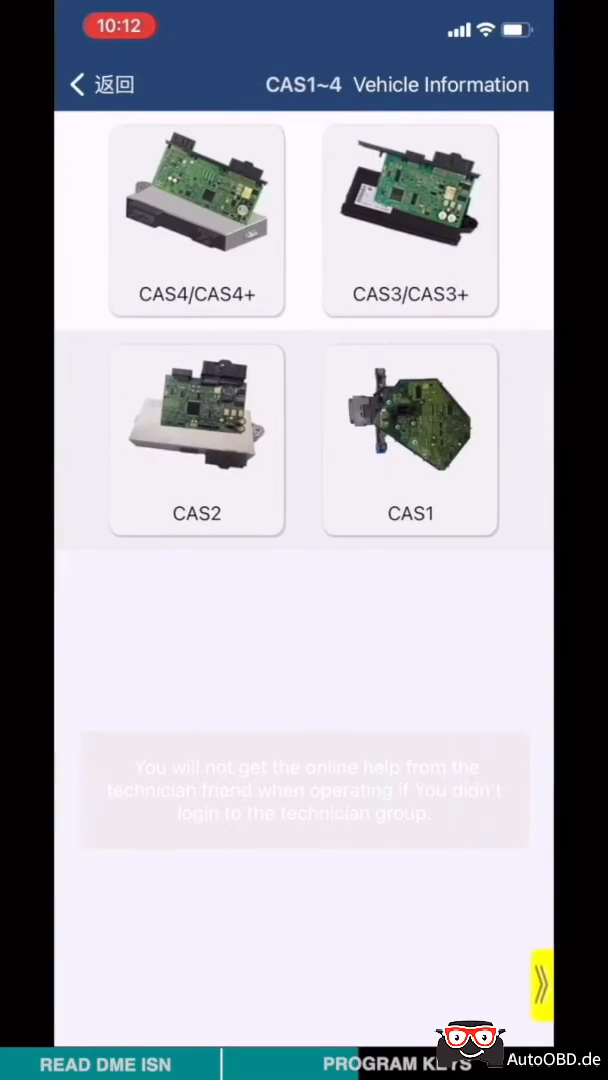
pyautogui.click(196, 222)
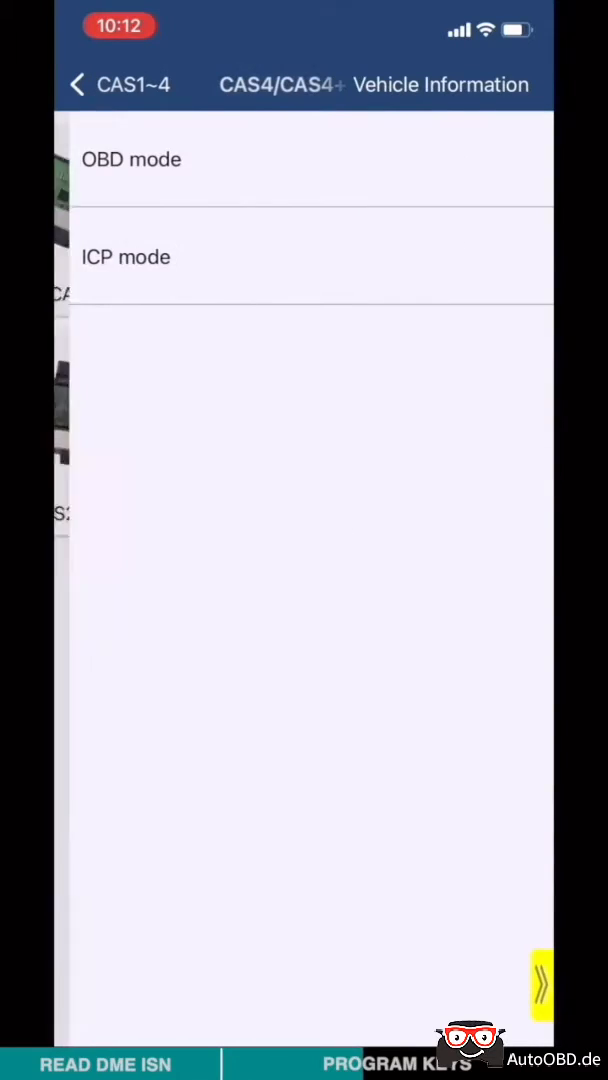
pyautogui.click(126, 256)
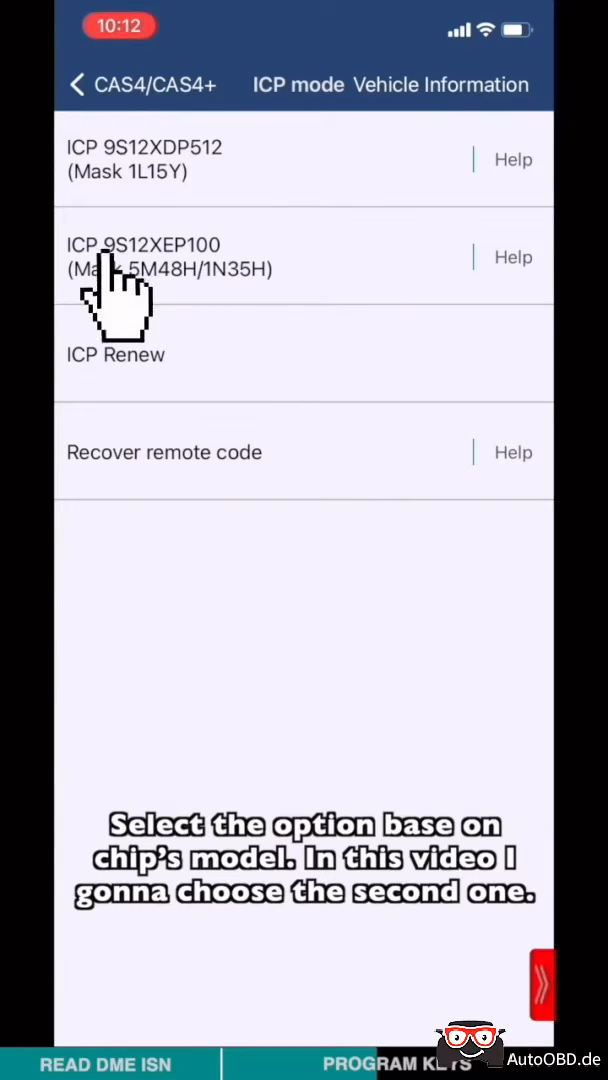
pyautogui.click(144, 256)
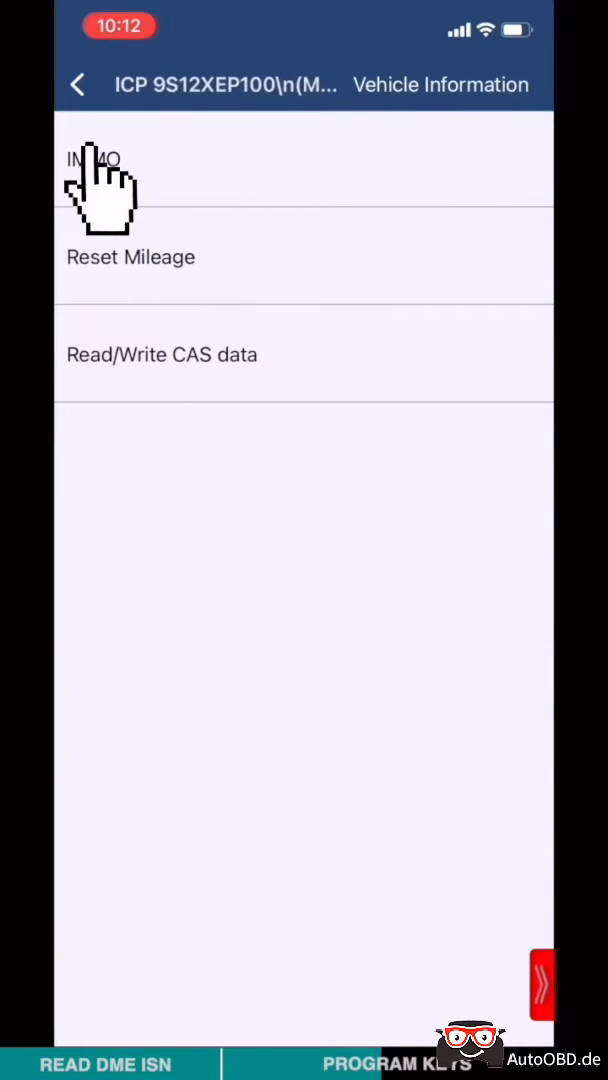
pyautogui.click(96, 160)
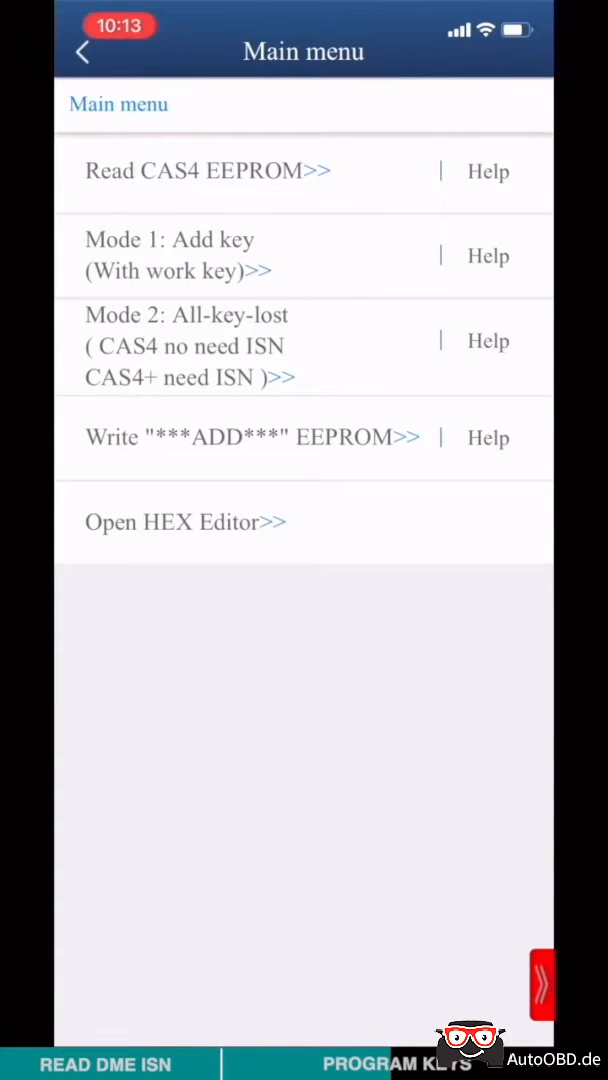
pyautogui.click(208, 170)
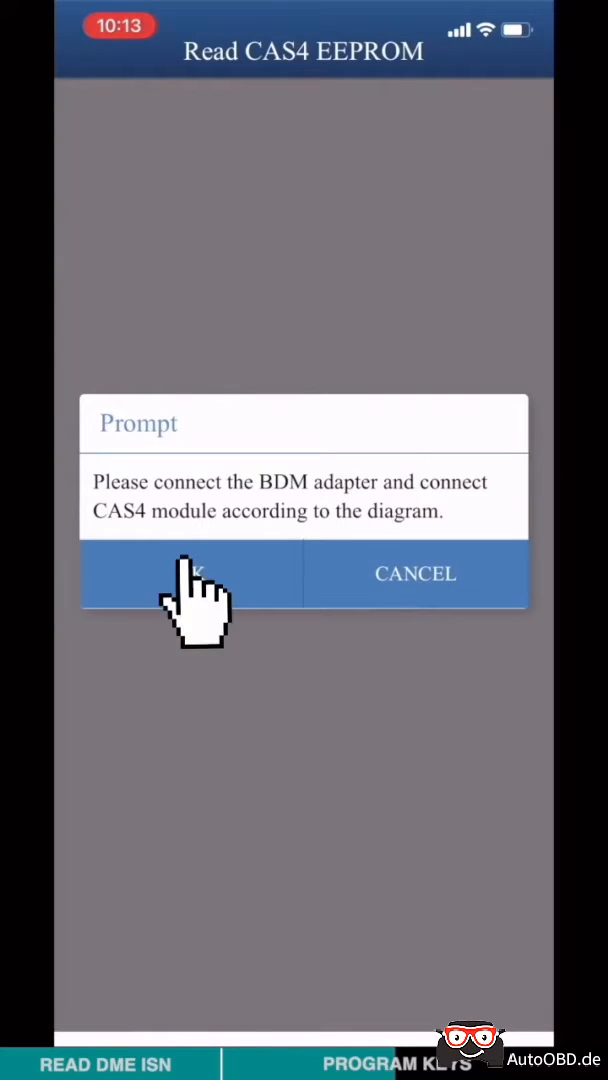
# Confirm the BDM connection and pin detection, saving the CAS4 DFLASH backup.
pyautogui.click(190, 574)
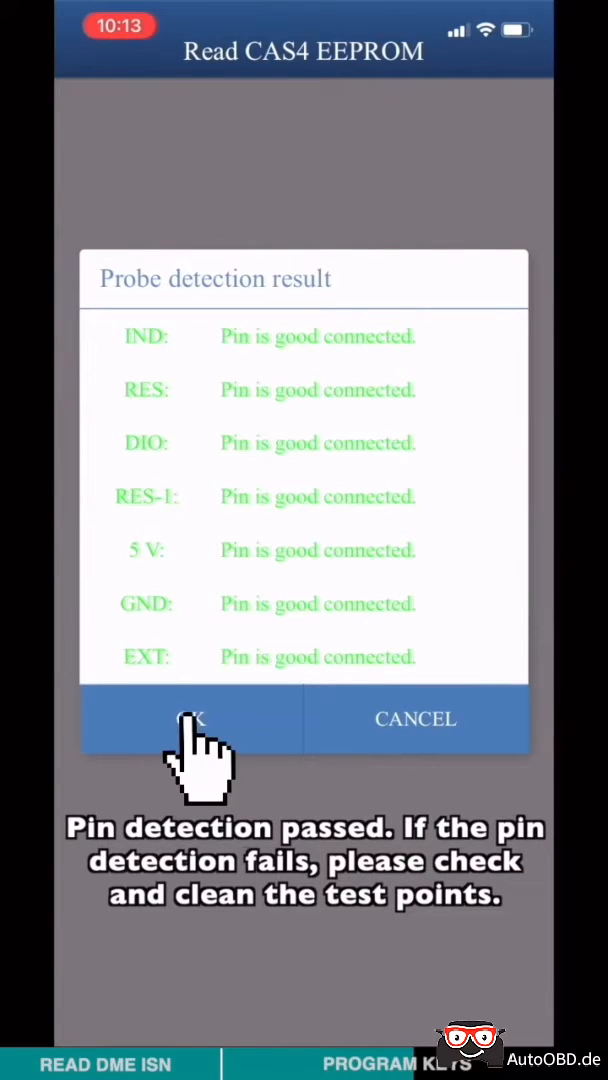
pyautogui.click(190, 718)
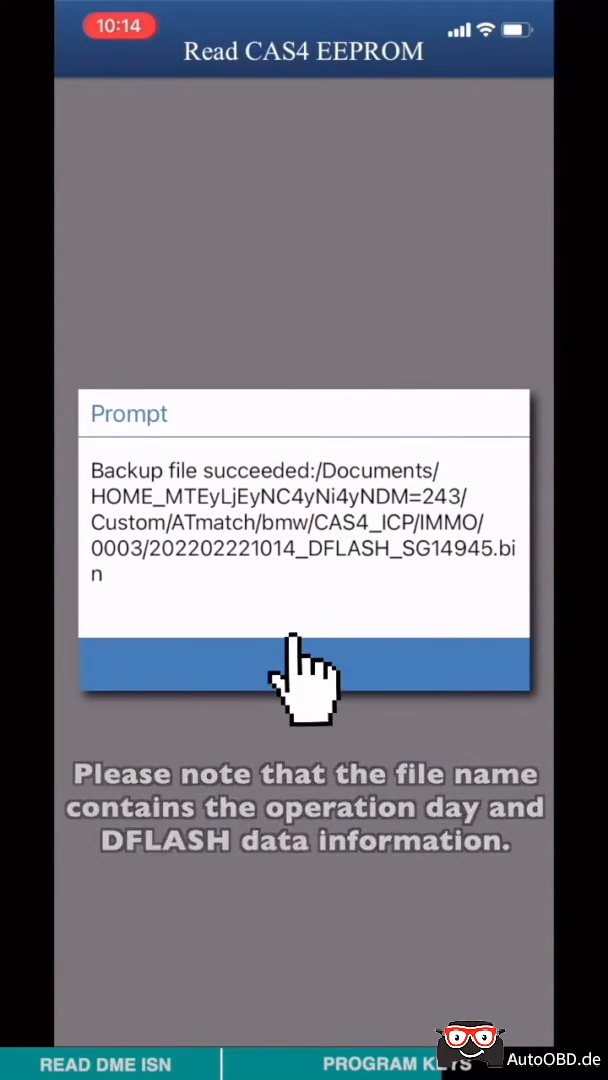
pyautogui.click(304, 684)
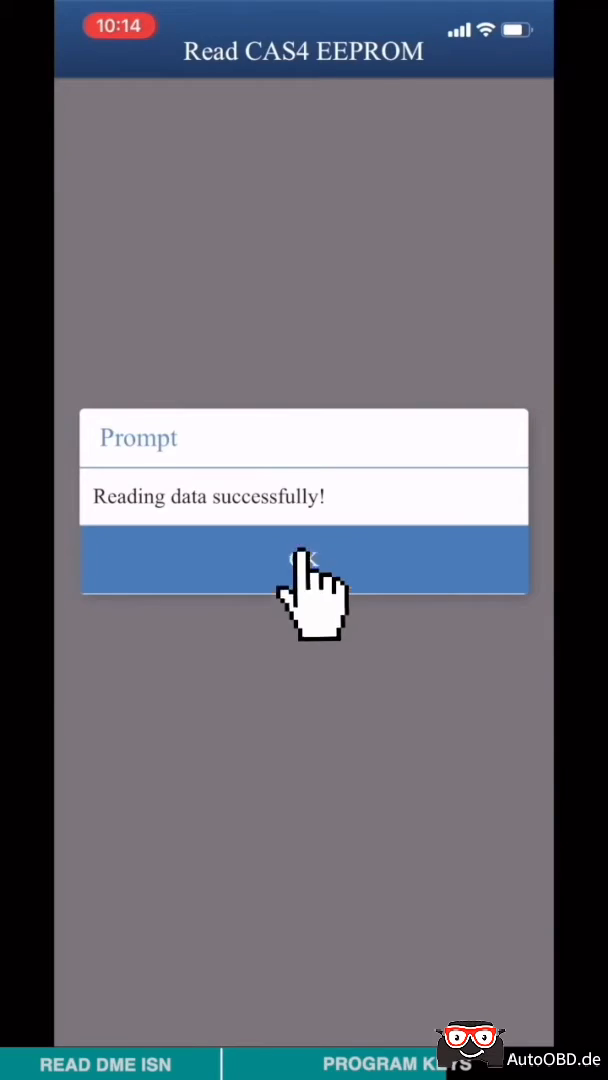
pyautogui.click(304, 560)
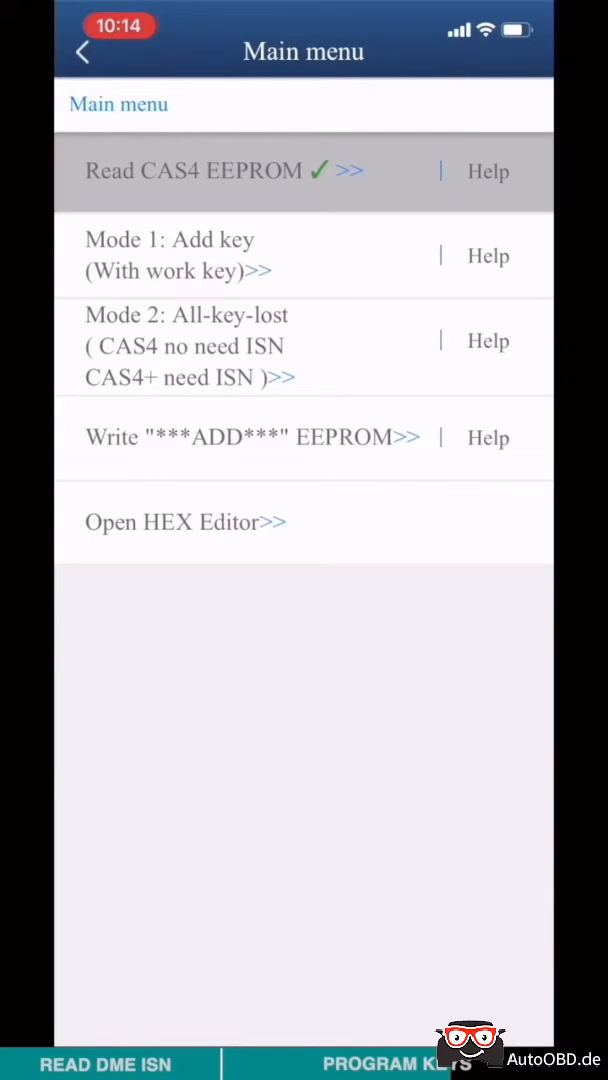
# Start Mode 2 all-key-lost with the blank key, accept key and CAS4+ VIN info, and pick slot KEY3.
pyautogui.click(190, 346)
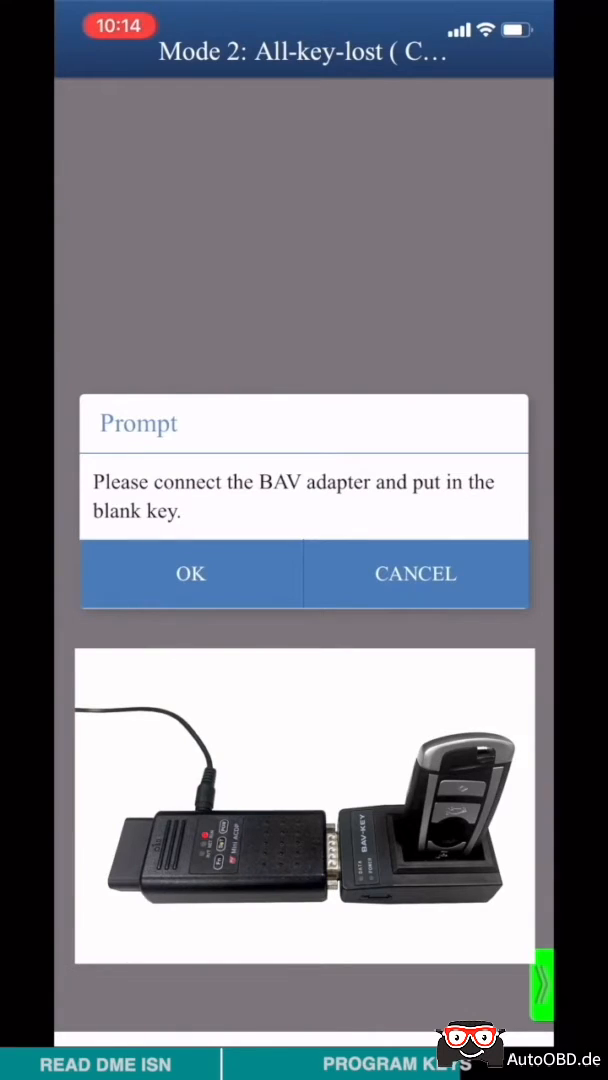
pyautogui.click(190, 572)
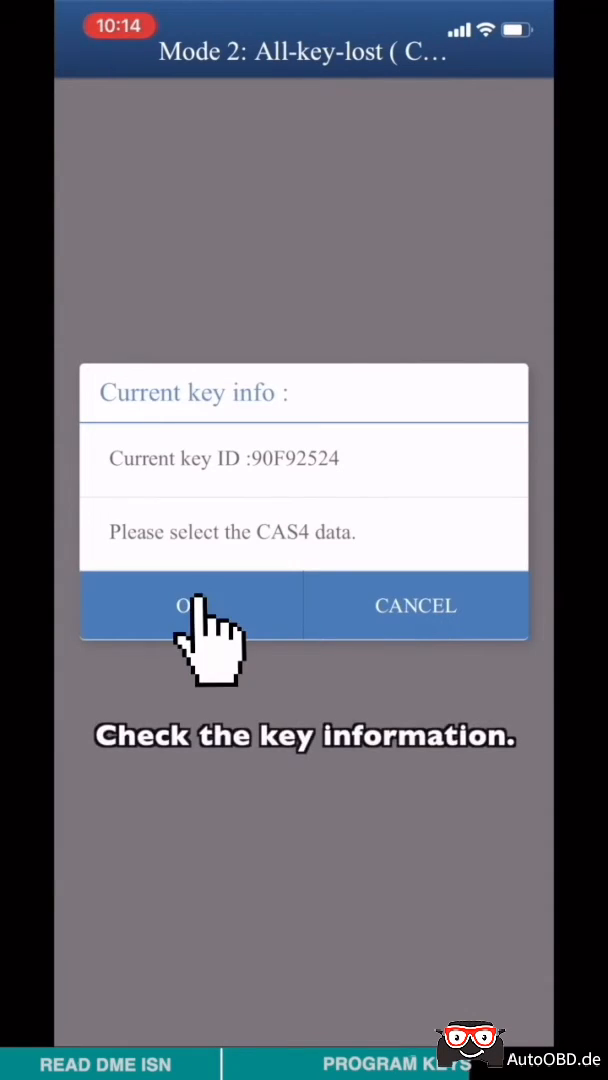
pyautogui.click(190, 604)
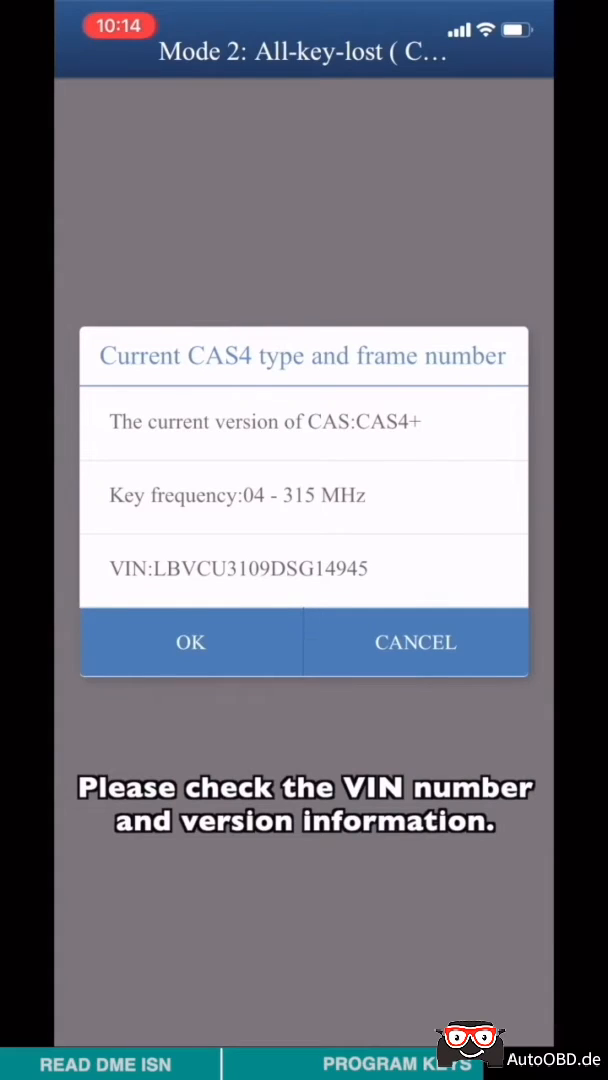
pyautogui.click(188, 642)
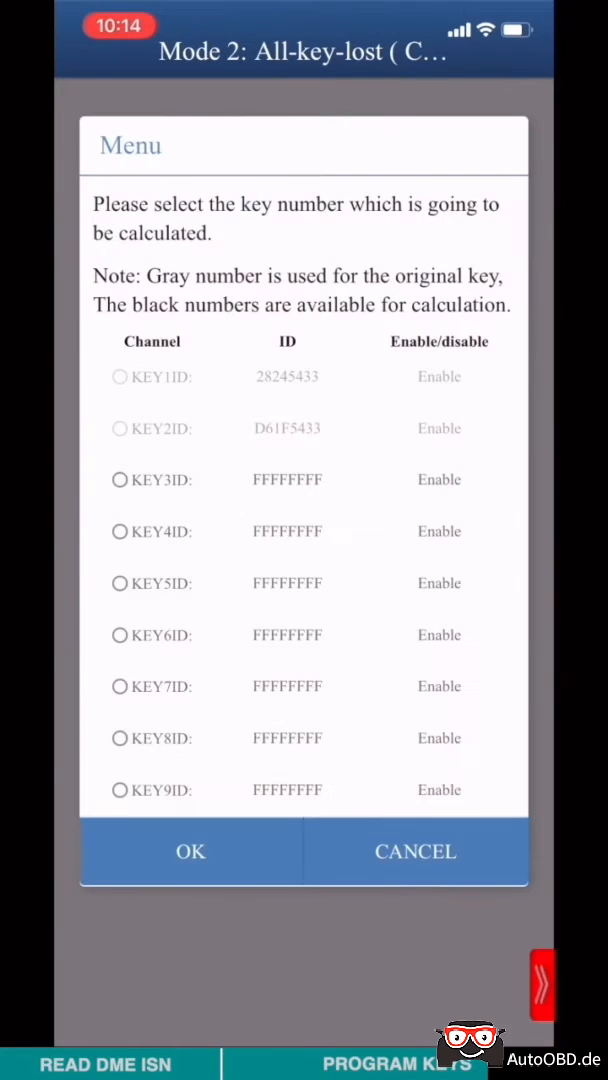
pyautogui.click(120, 480)
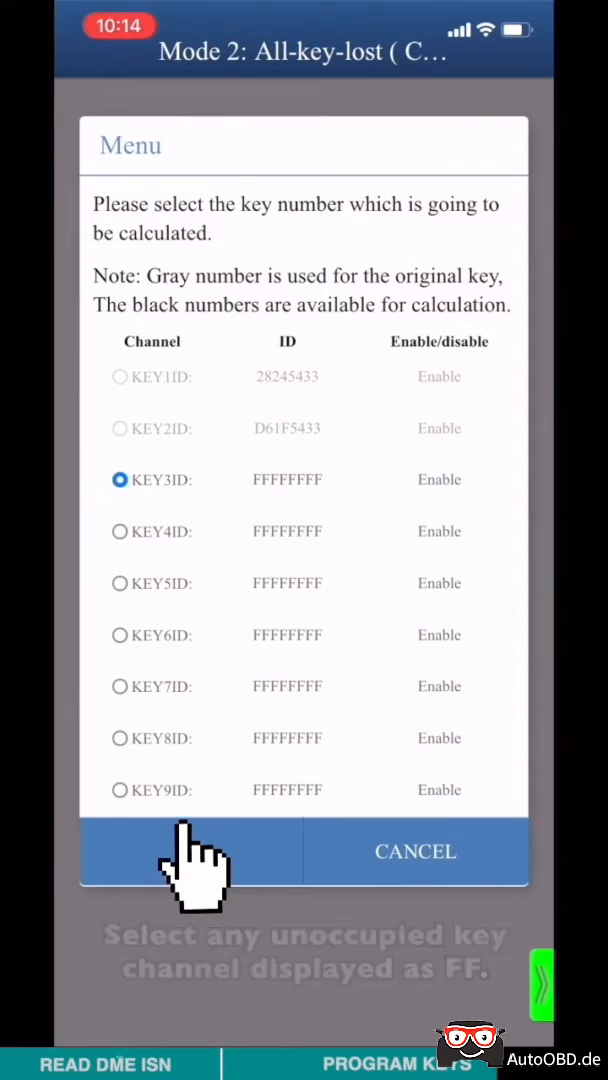
pyautogui.click(190, 852)
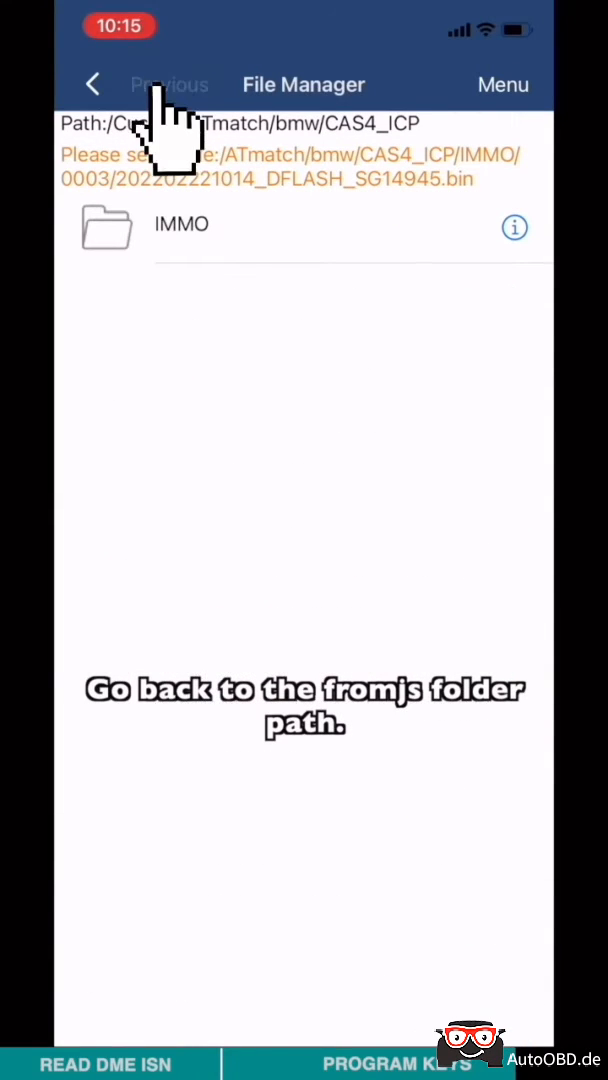
# Load LBVCU3109DSG14945.ISN from the fromjs folder, program the key and save the ADD backup.
pyautogui.click(92, 84)
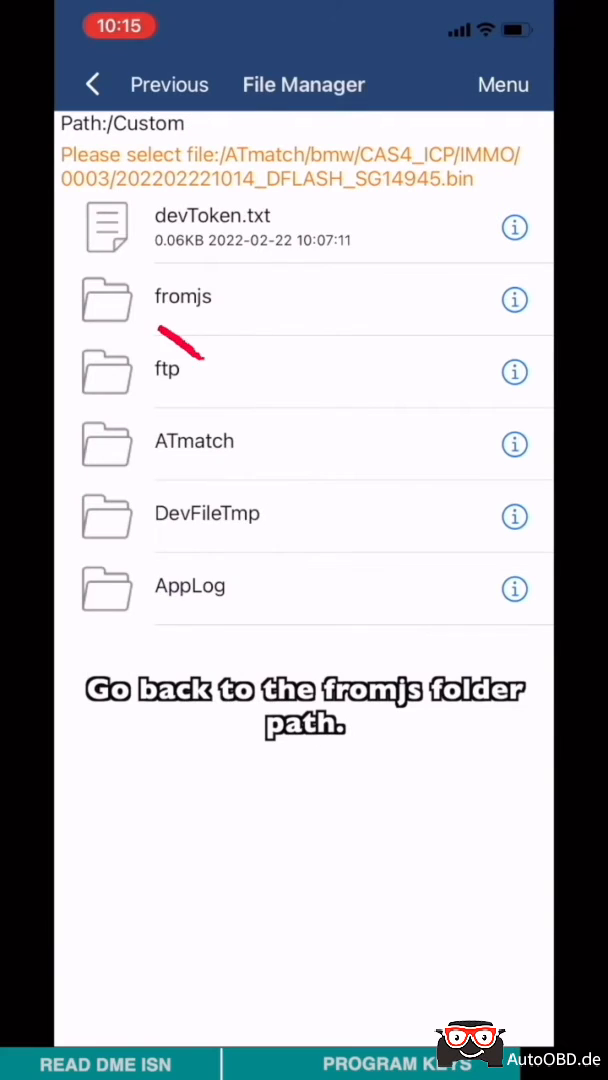
pyautogui.click(184, 296)
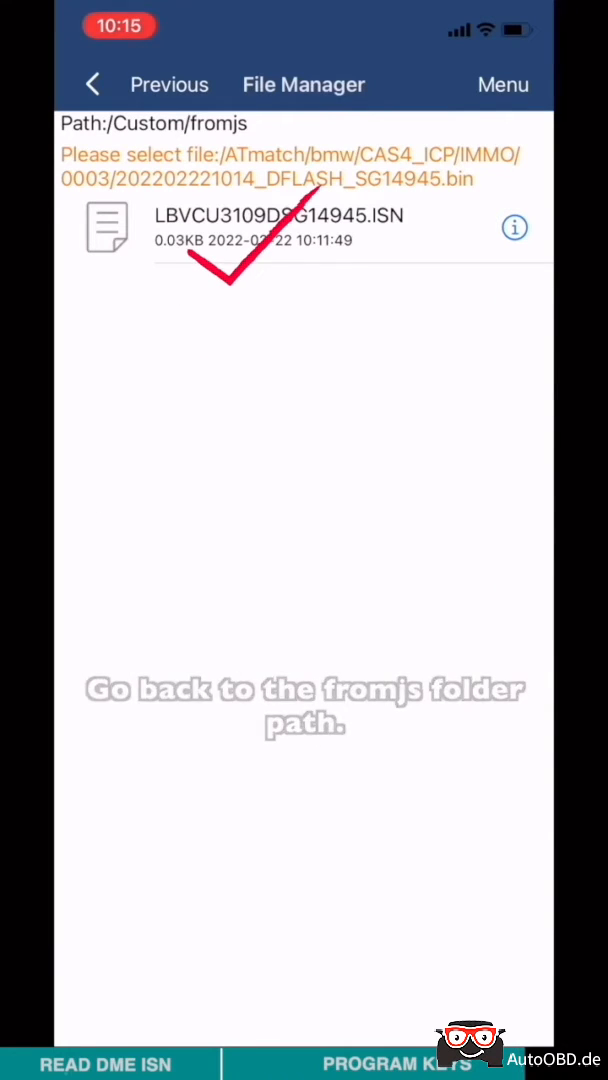
pyautogui.click(284, 228)
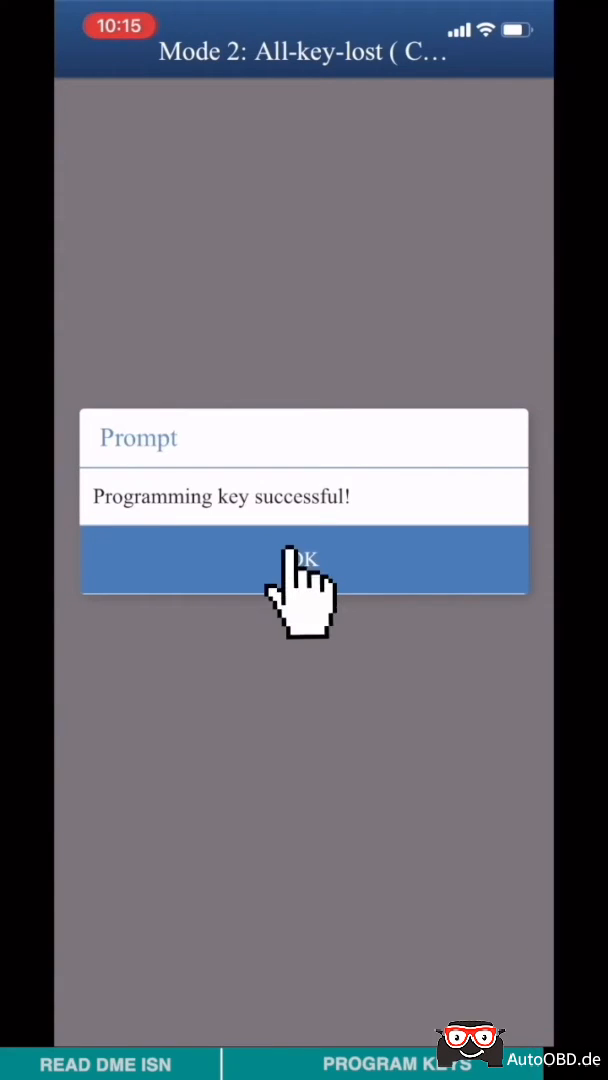
pyautogui.click(304, 560)
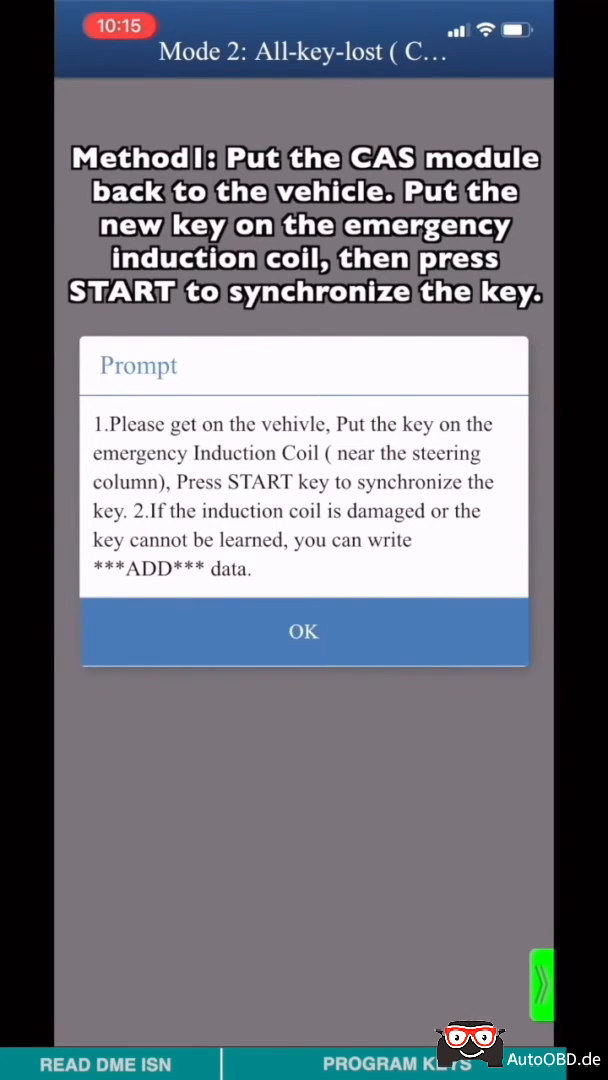
pyautogui.click(304, 632)
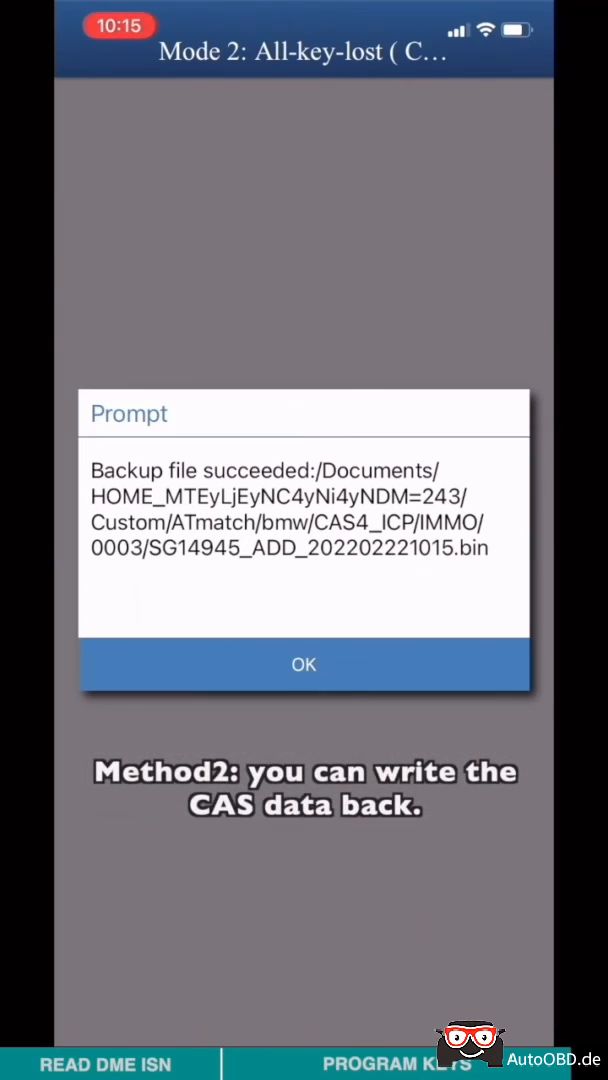
pyautogui.click(304, 664)
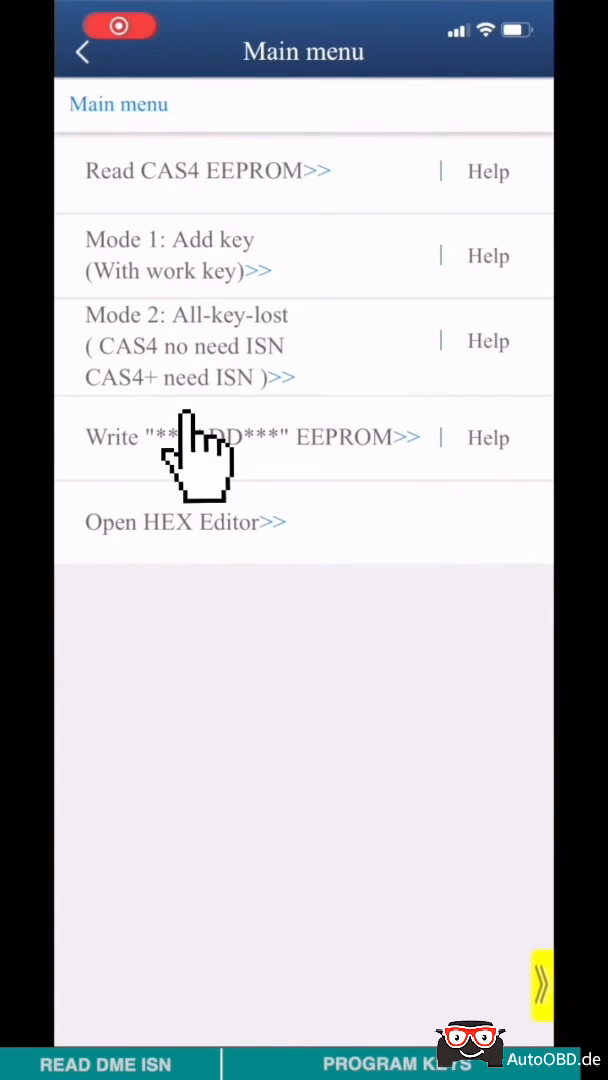
# Write SG14945_ADD_202202221015.bin back to the CAS4+ EEPROM and confirm completion.
pyautogui.click(250, 436)
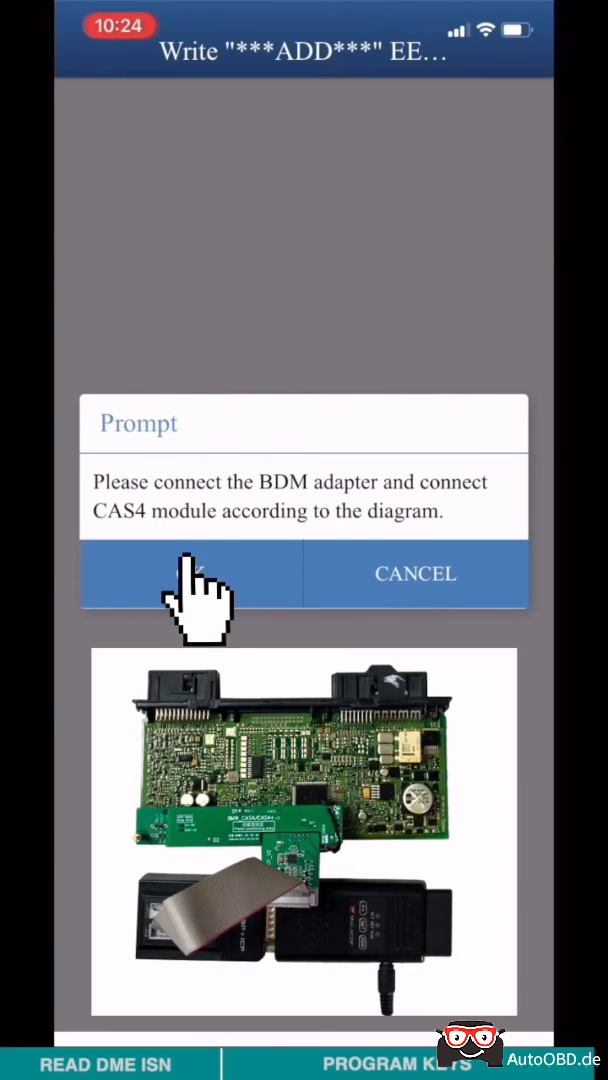
pyautogui.click(190, 572)
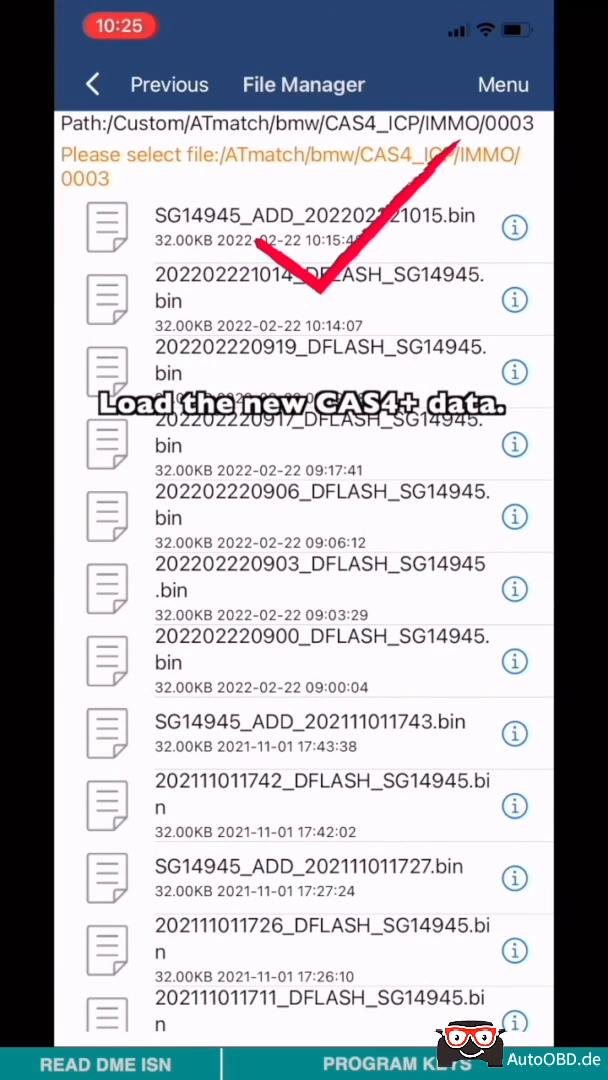
pyautogui.click(320, 216)
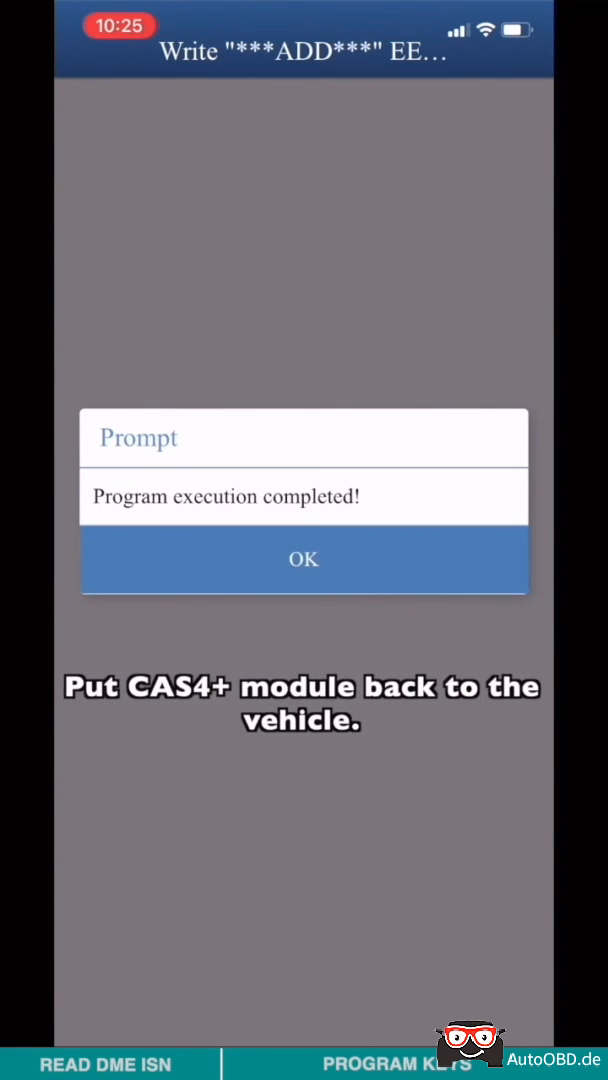
pyautogui.click(304, 560)
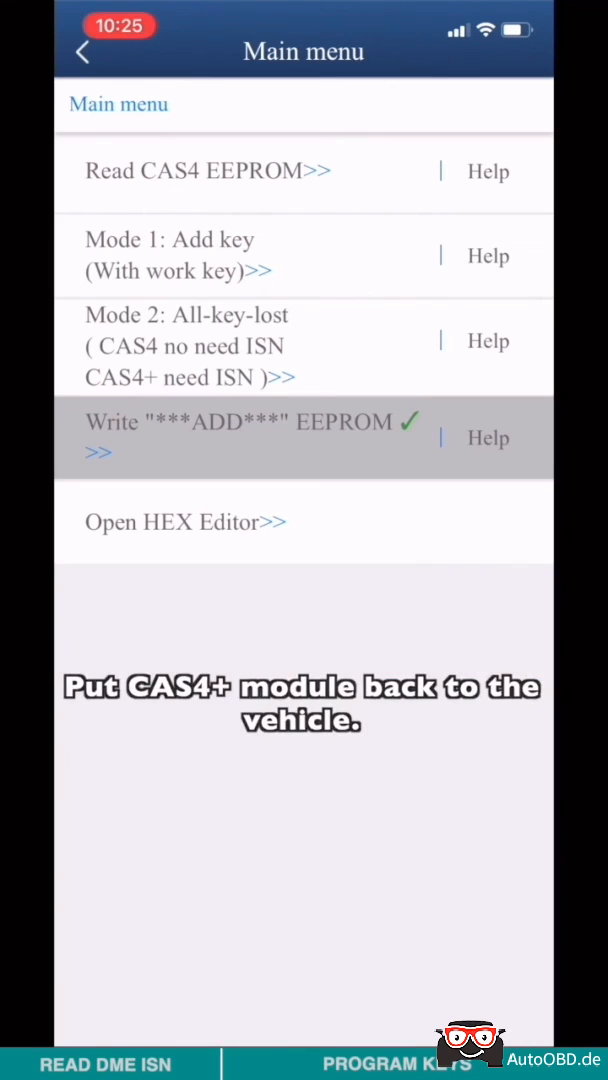